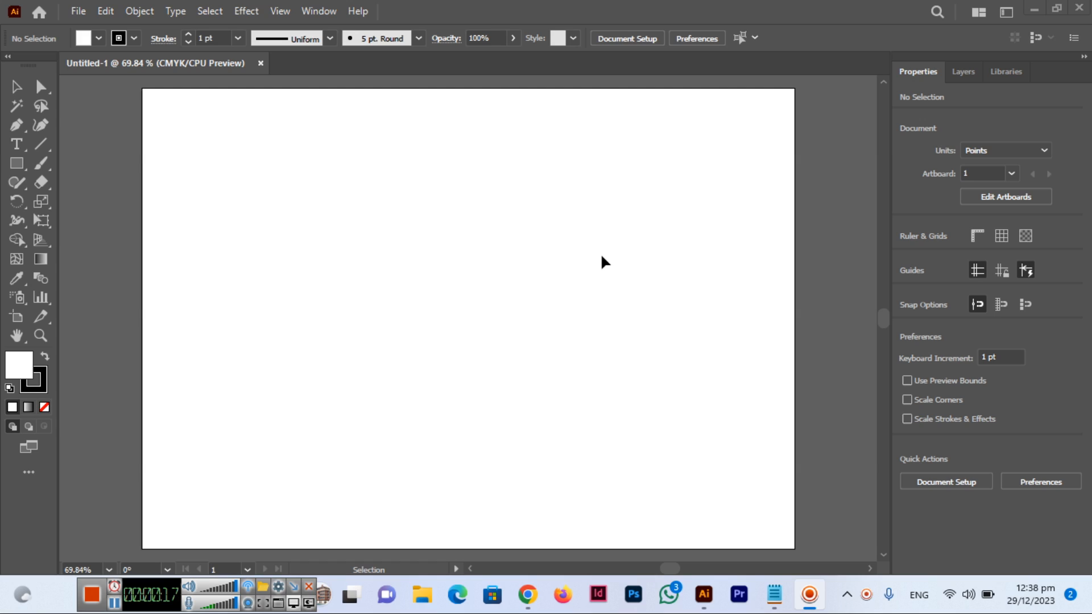
mouse_move(614, 302)
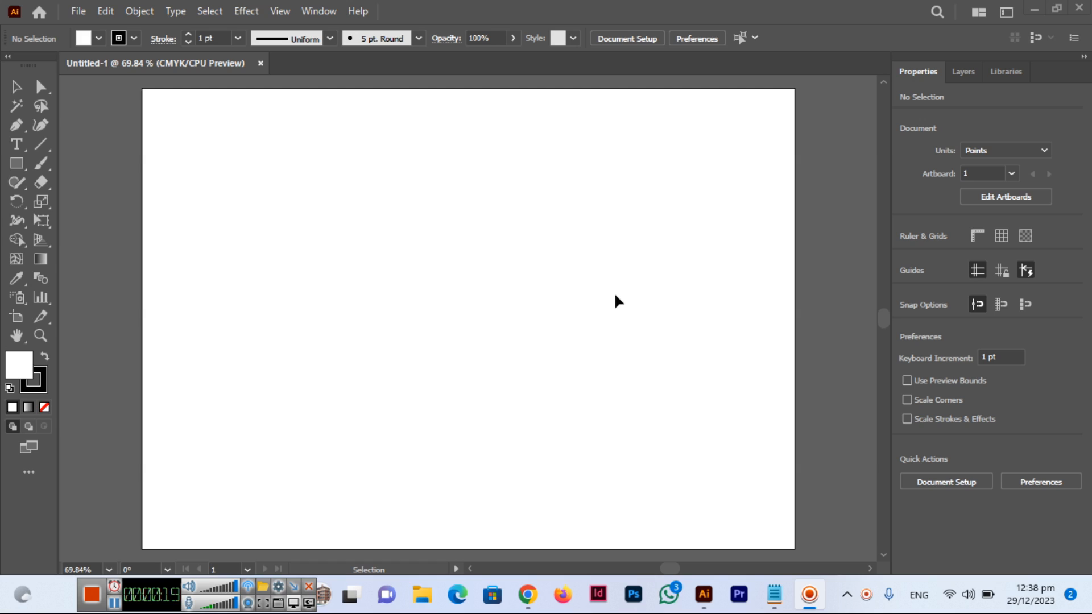
mouse_move(606, 347)
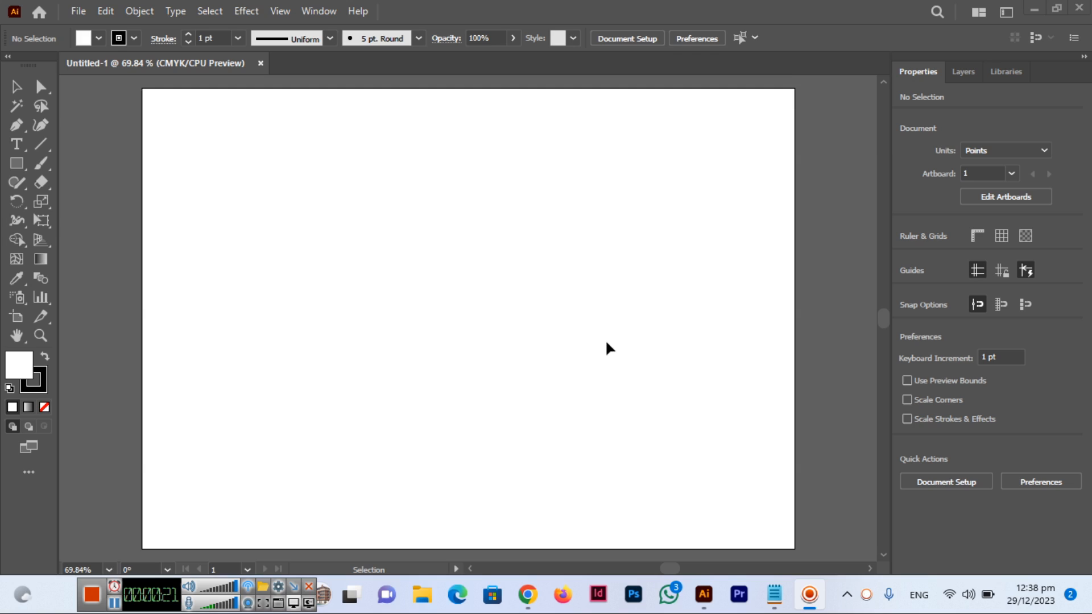
mouse_move(605, 374)
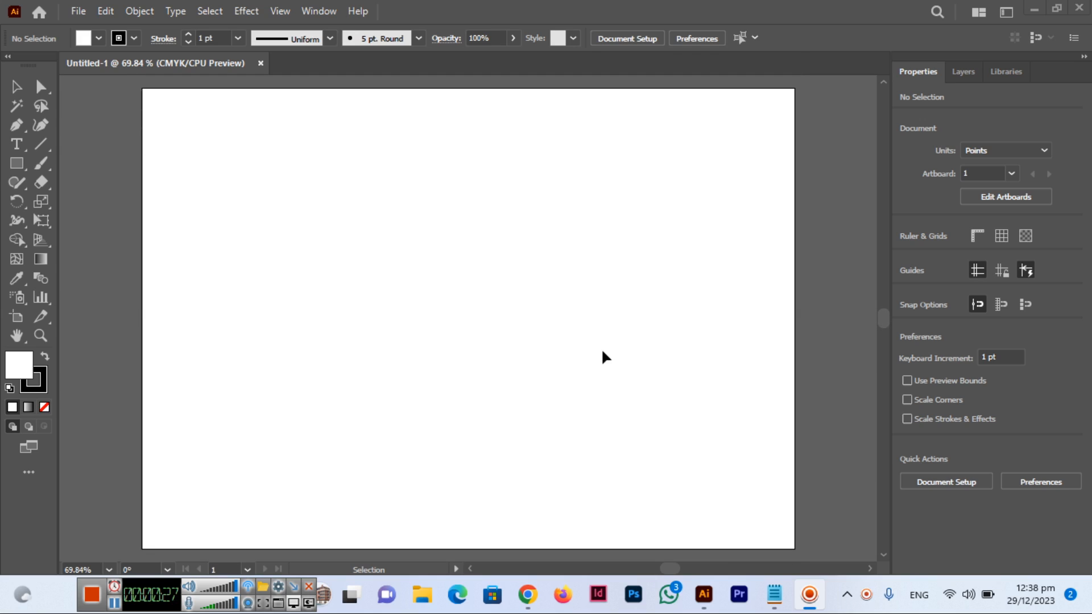
mouse_move(592, 368)
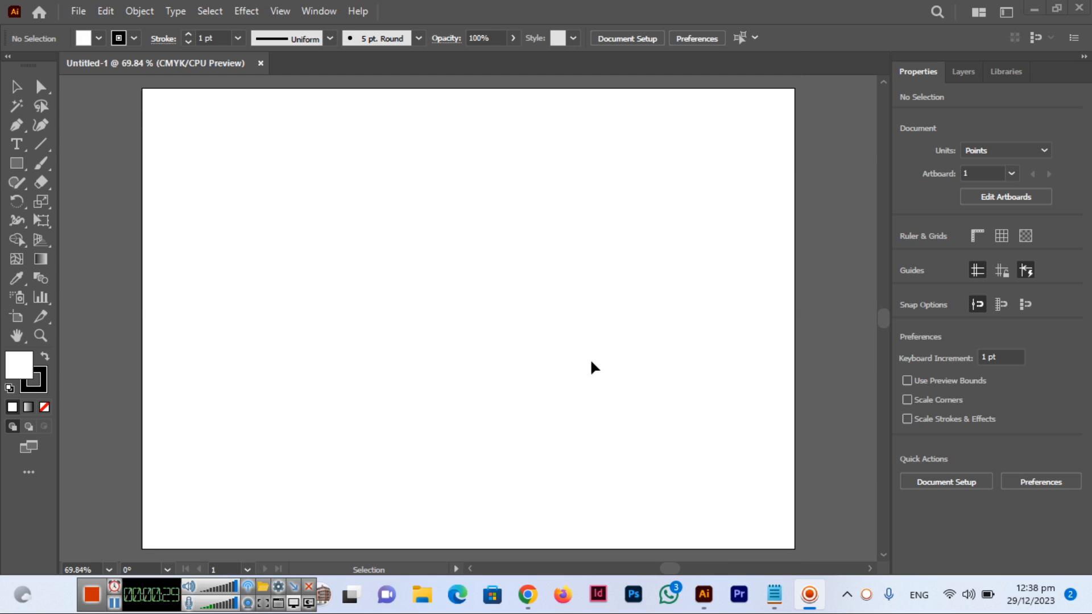
mouse_move(590, 376)
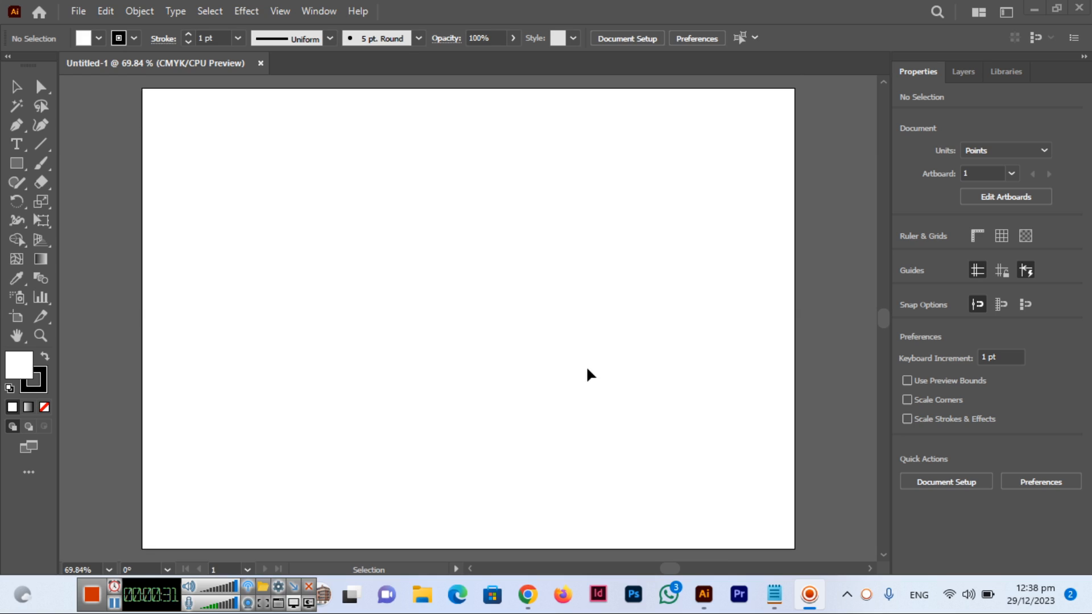
mouse_move(106, 15)
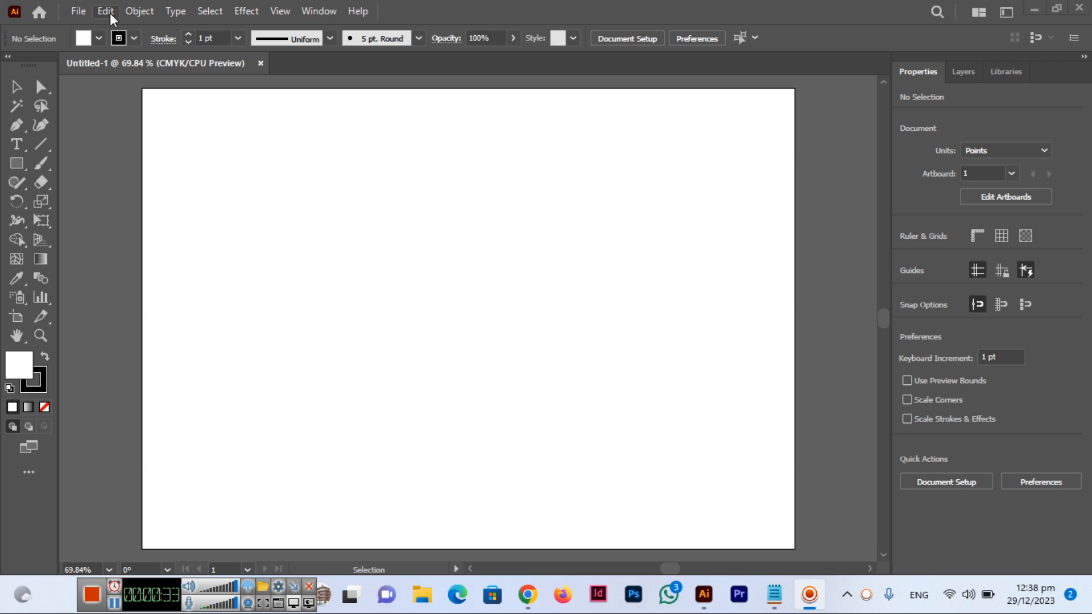
- Enable Zoom with Mouse Wheel in Illustrator's General preferences and confirm with OK
click(103, 11)
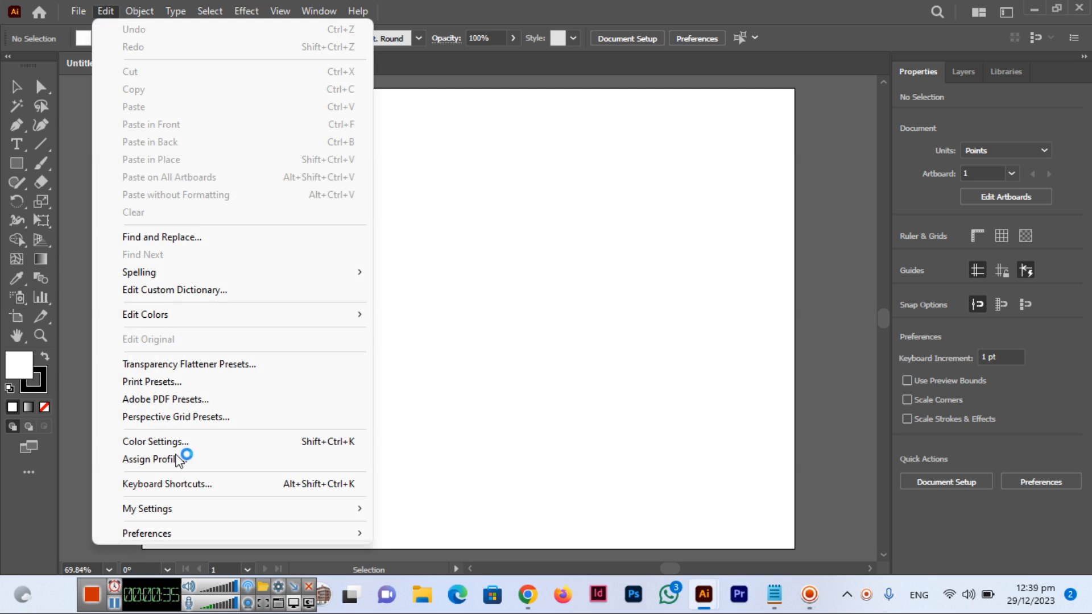
mouse_move(146, 534)
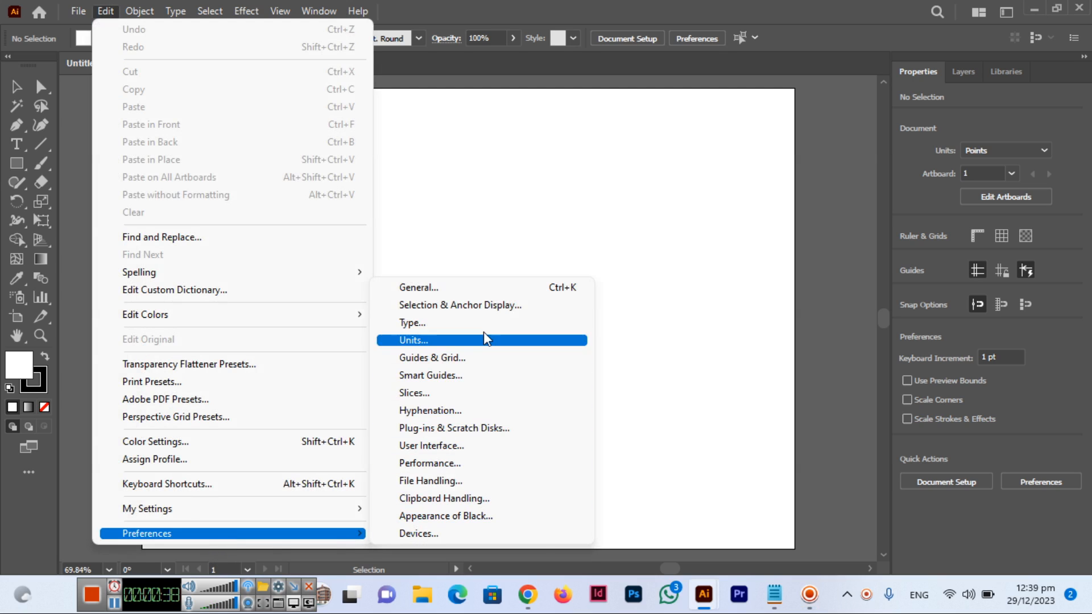
click(414, 341)
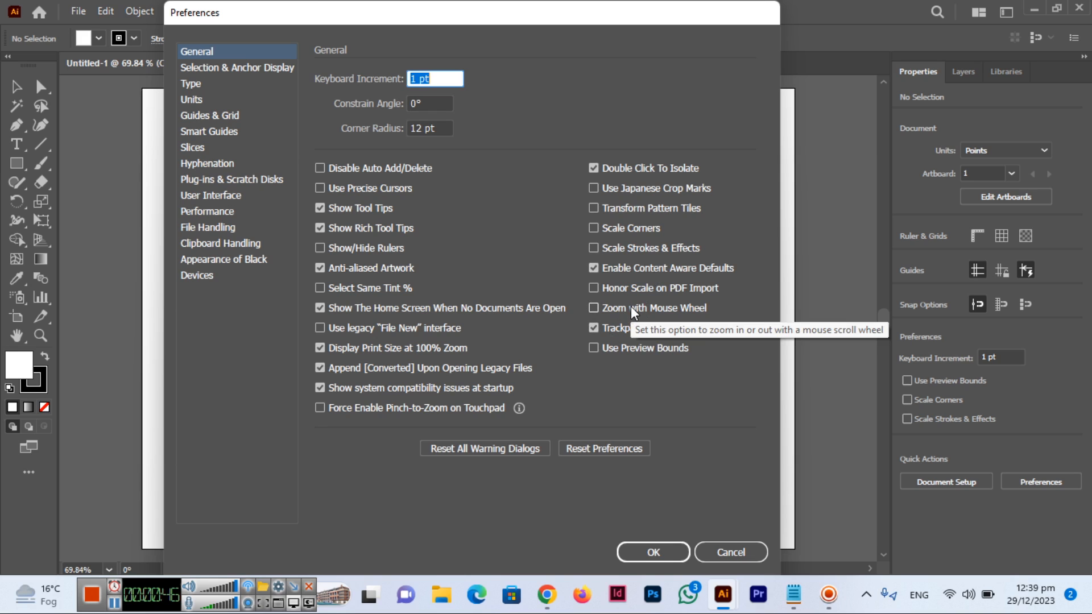
click(594, 308)
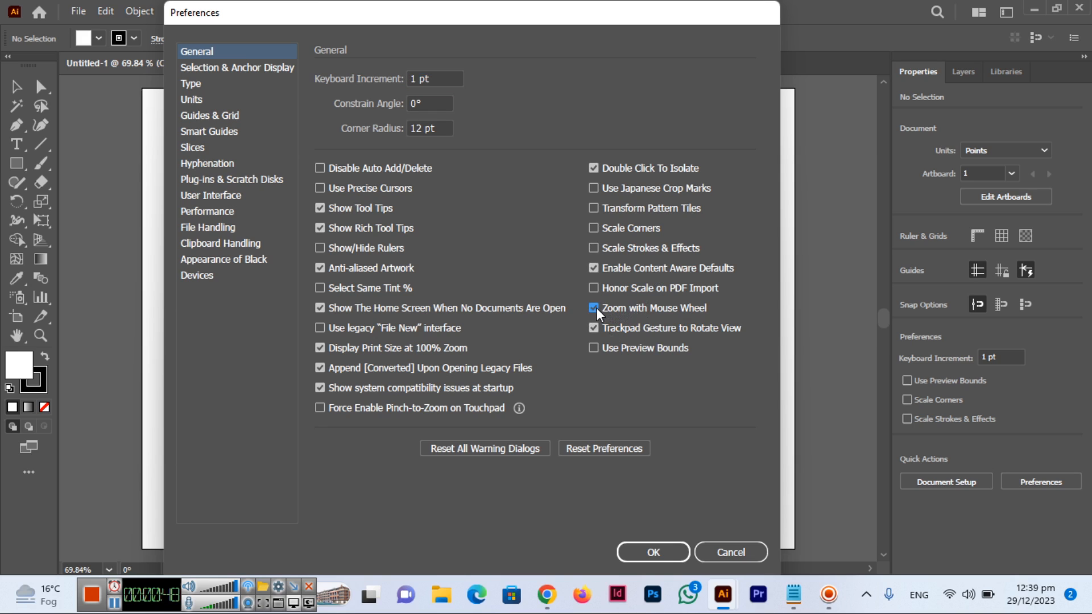
click(653, 551)
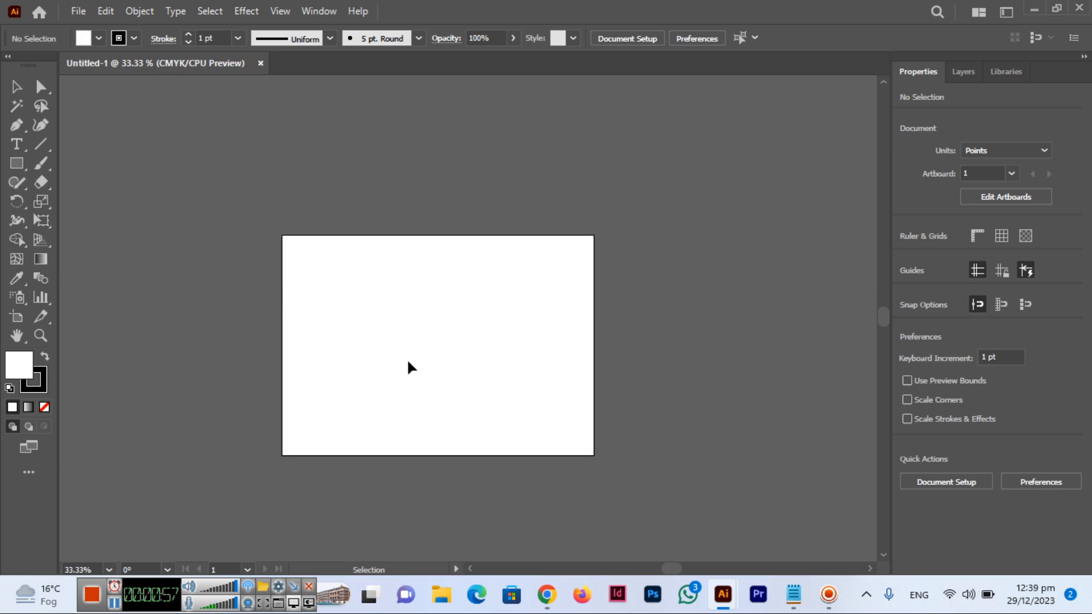
mouse_move(420, 377)
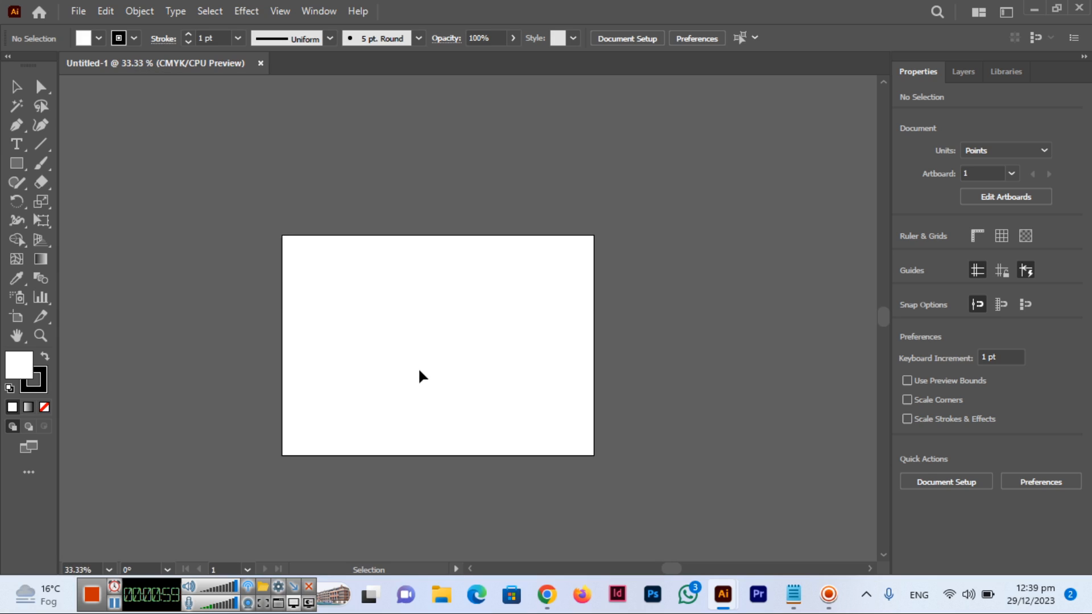